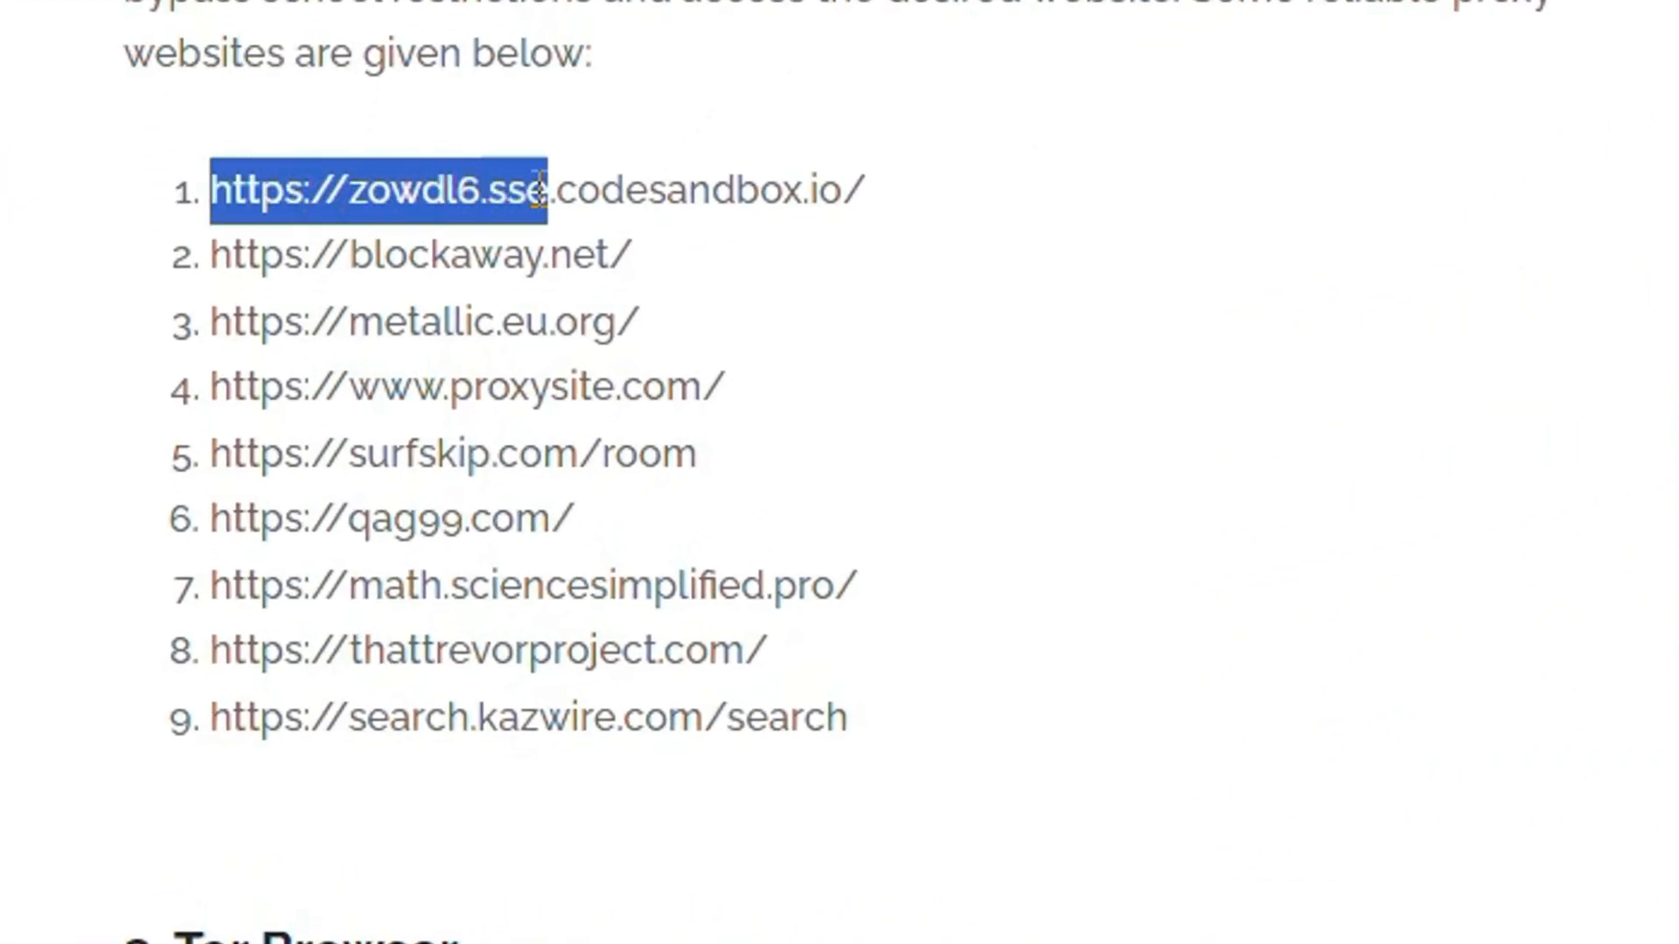
# - Select the first proxy address in the article's list and start an incognito tab
pyautogui.moveTo(535, 189); pyautogui.dragTo(867, 189)
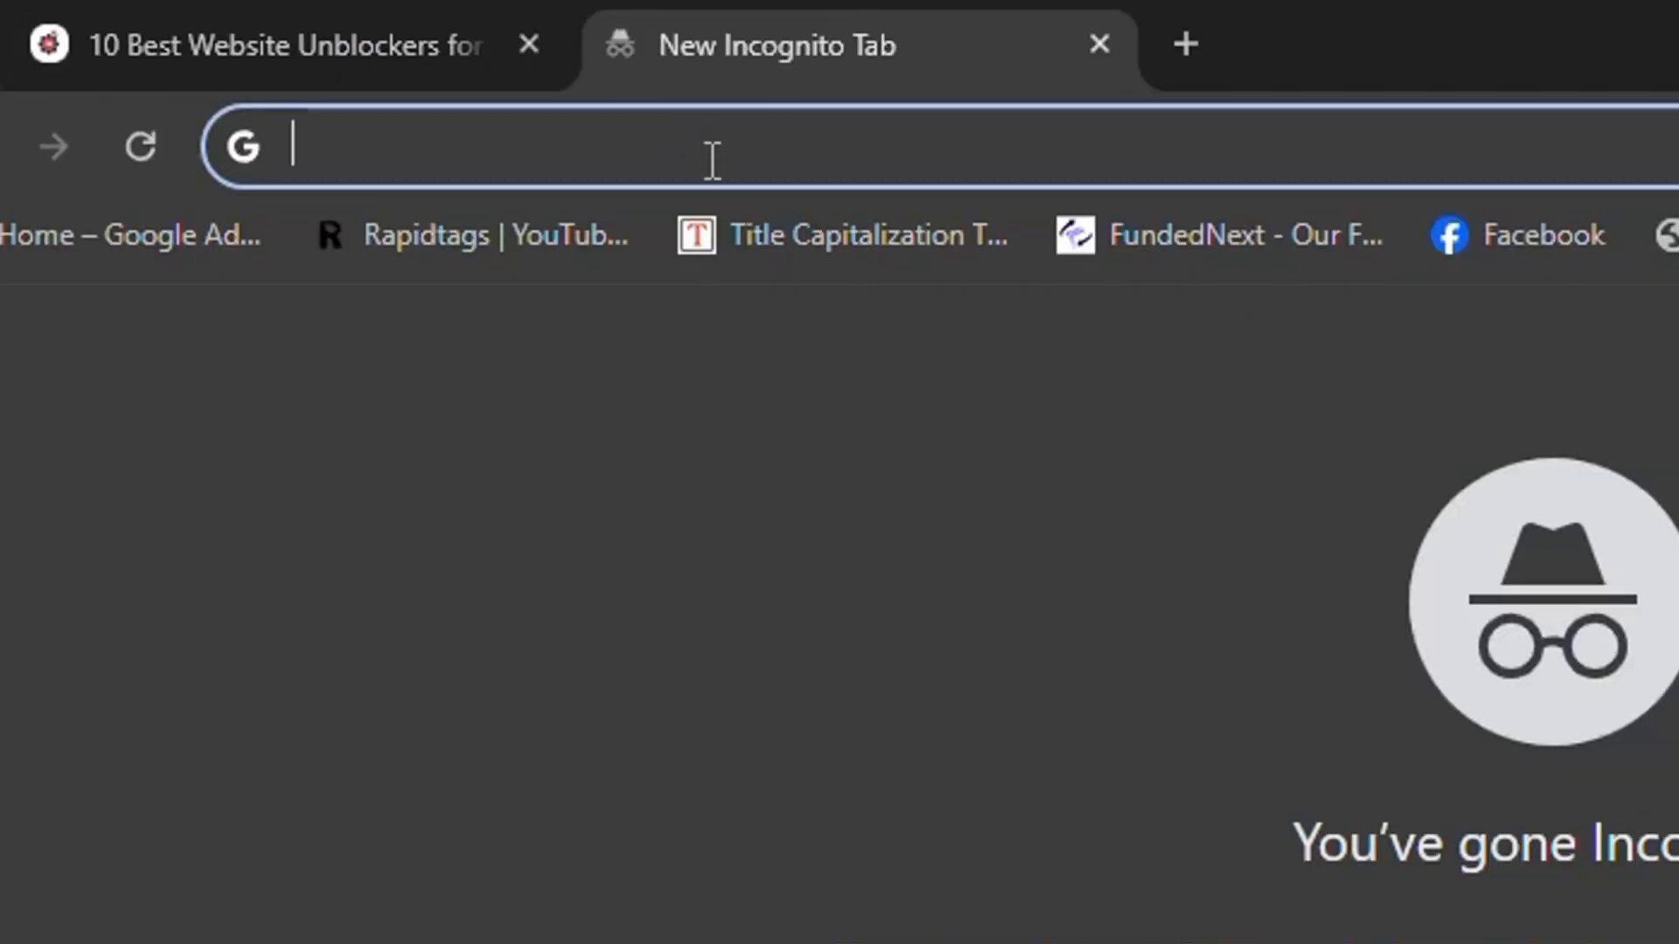
# - Load zowdl6.sse.codesandbox.io (Taco Proxy) in the incognito tab
pyautogui.write('zowdl6.sse.codesandbox.io')
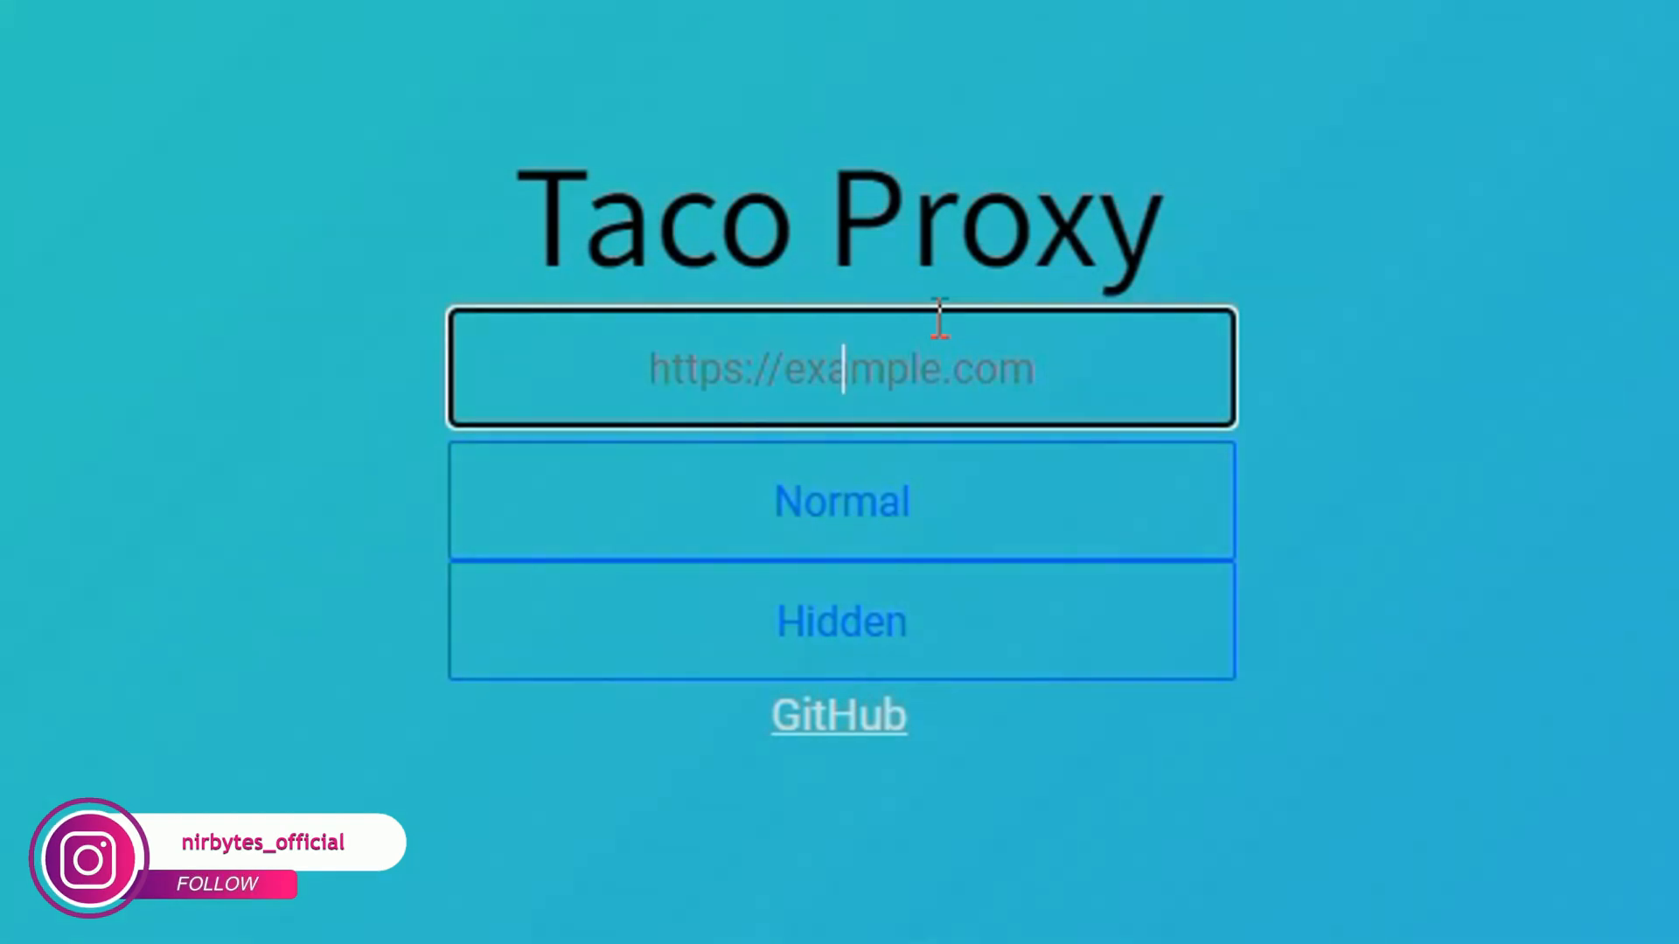
pyautogui.write('https://inst')
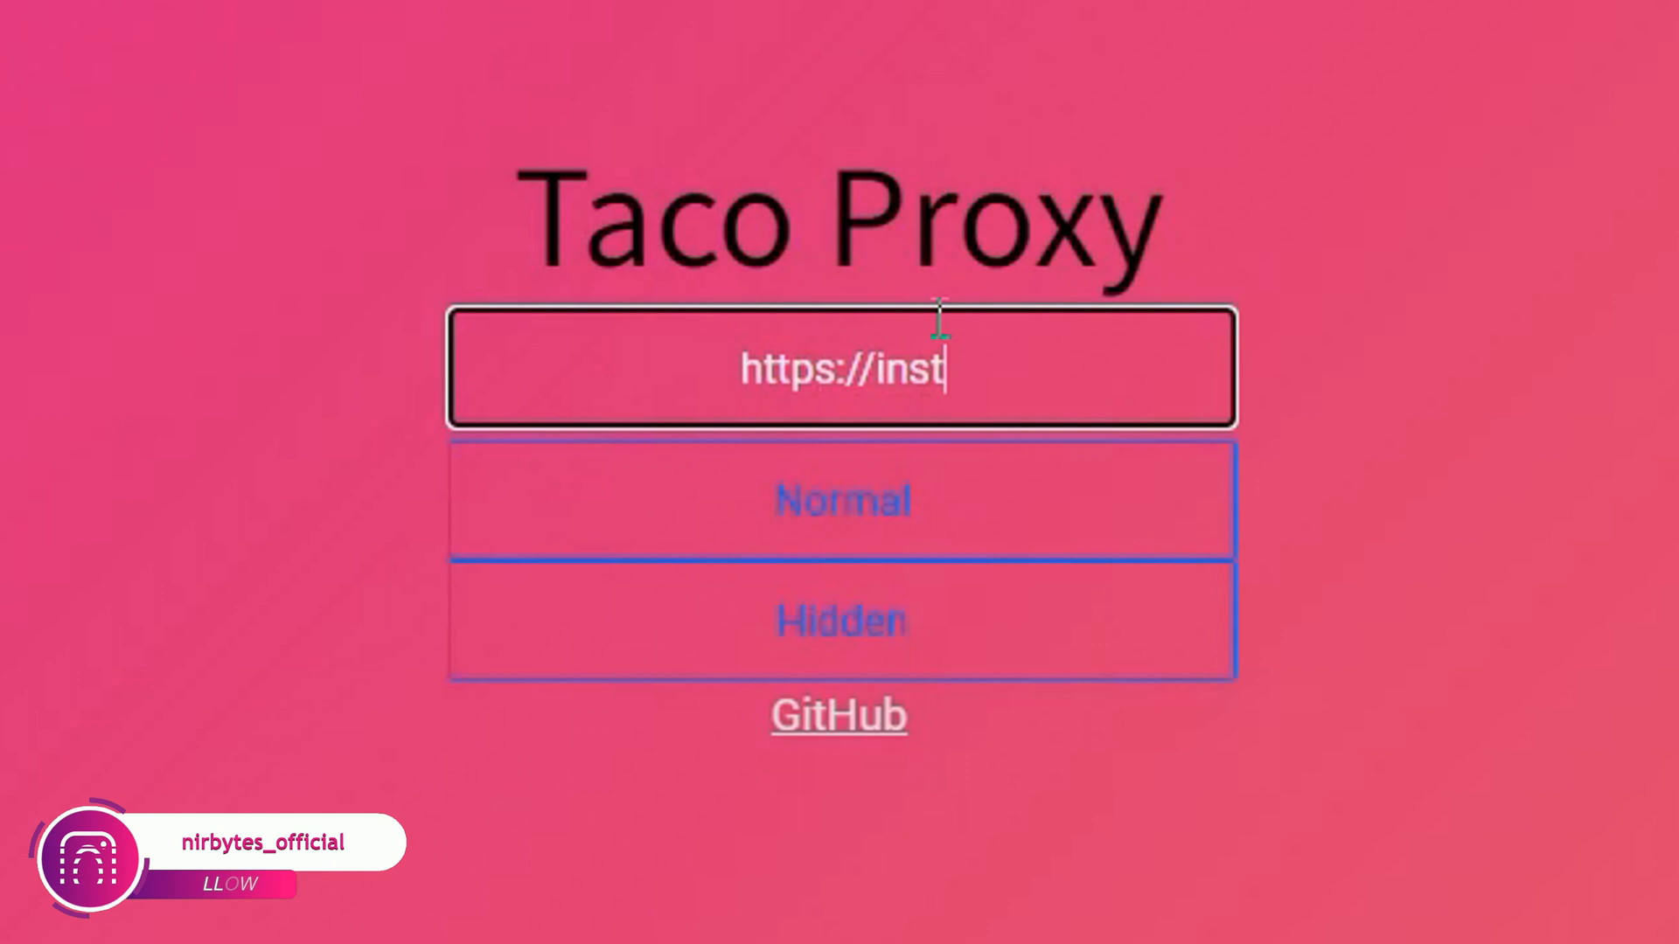
pyautogui.write('agram.com')
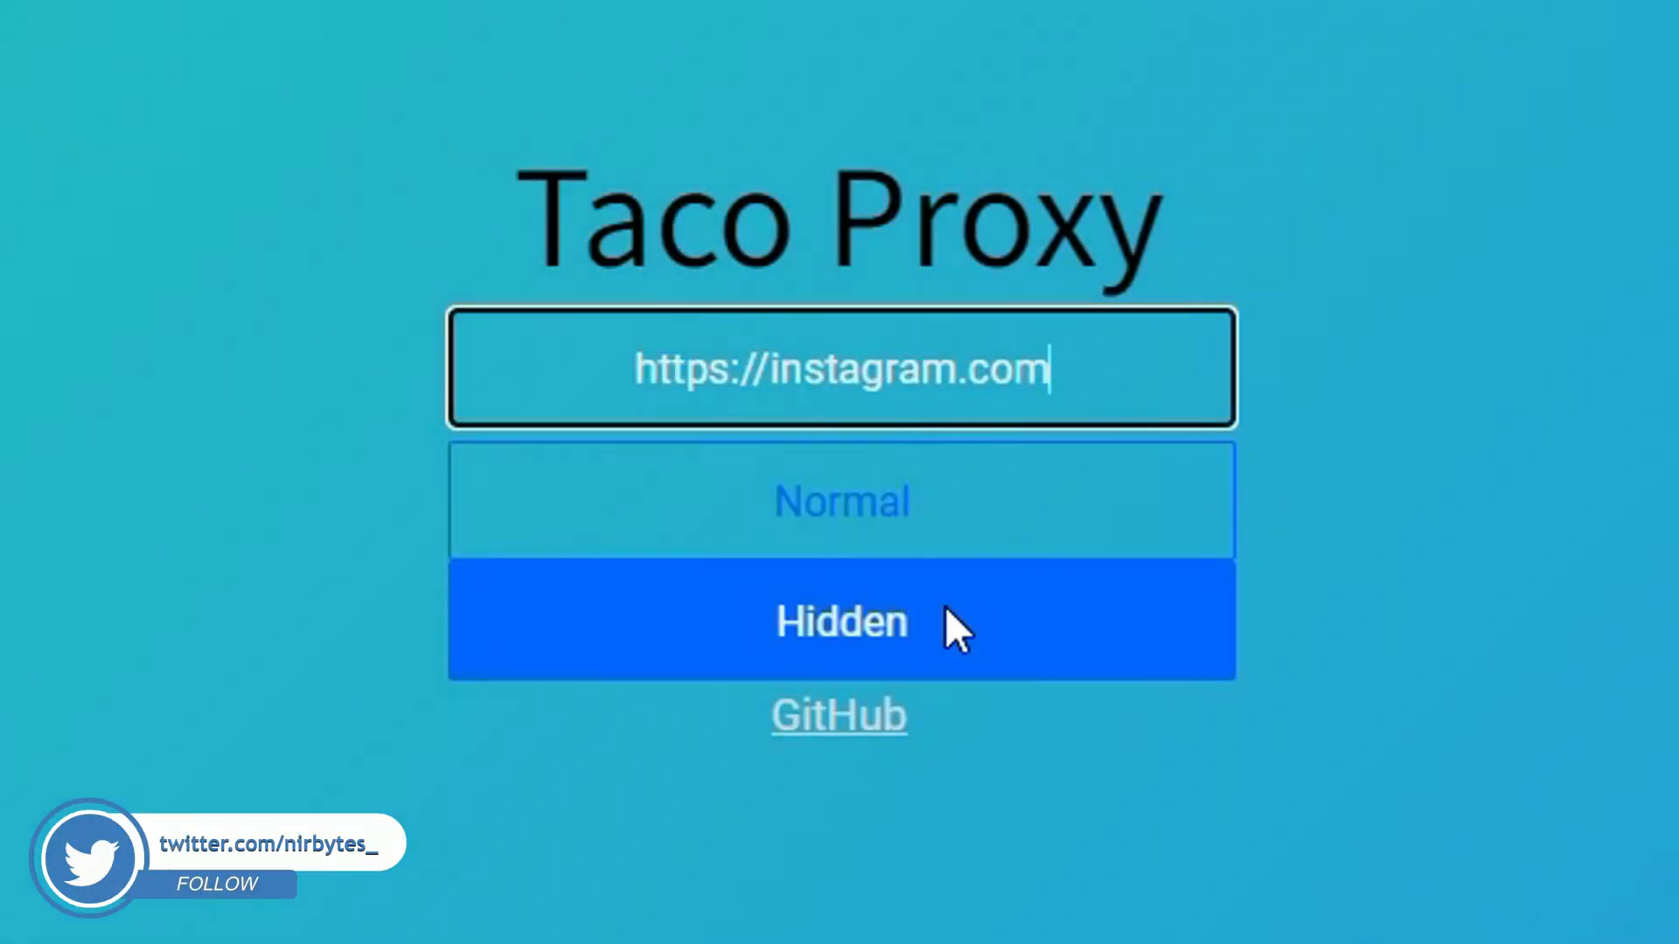
pyautogui.click(841, 621)
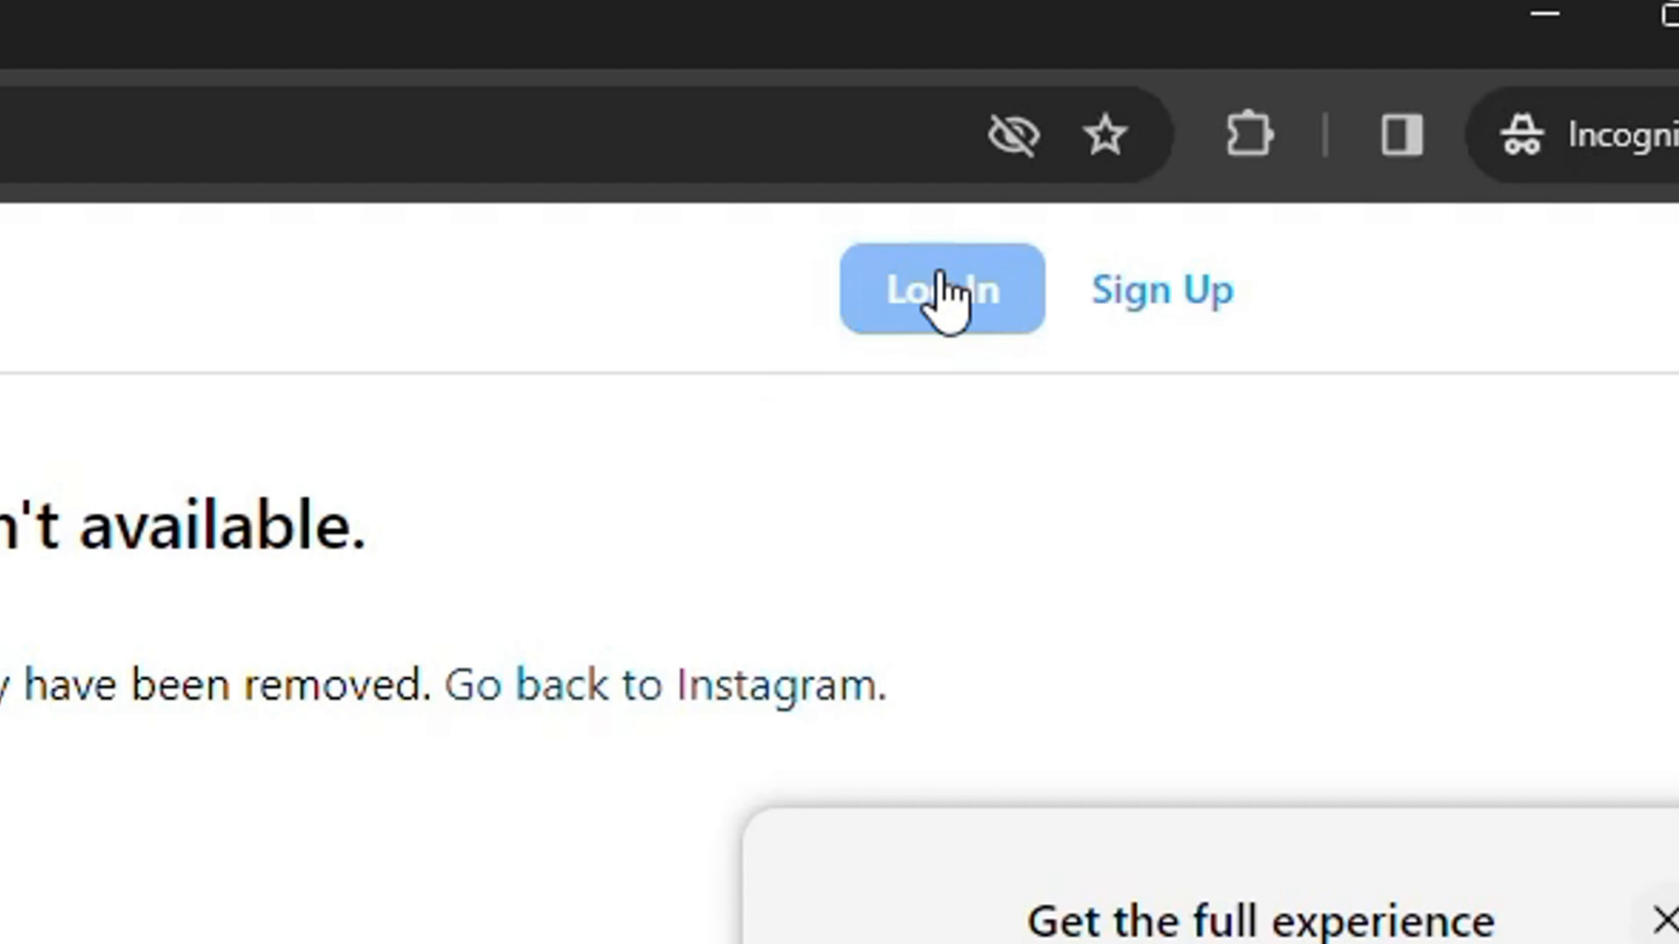
# - Reach Instagram's Log In form, then reselect the first proxy address in the article
pyautogui.click(940, 288)
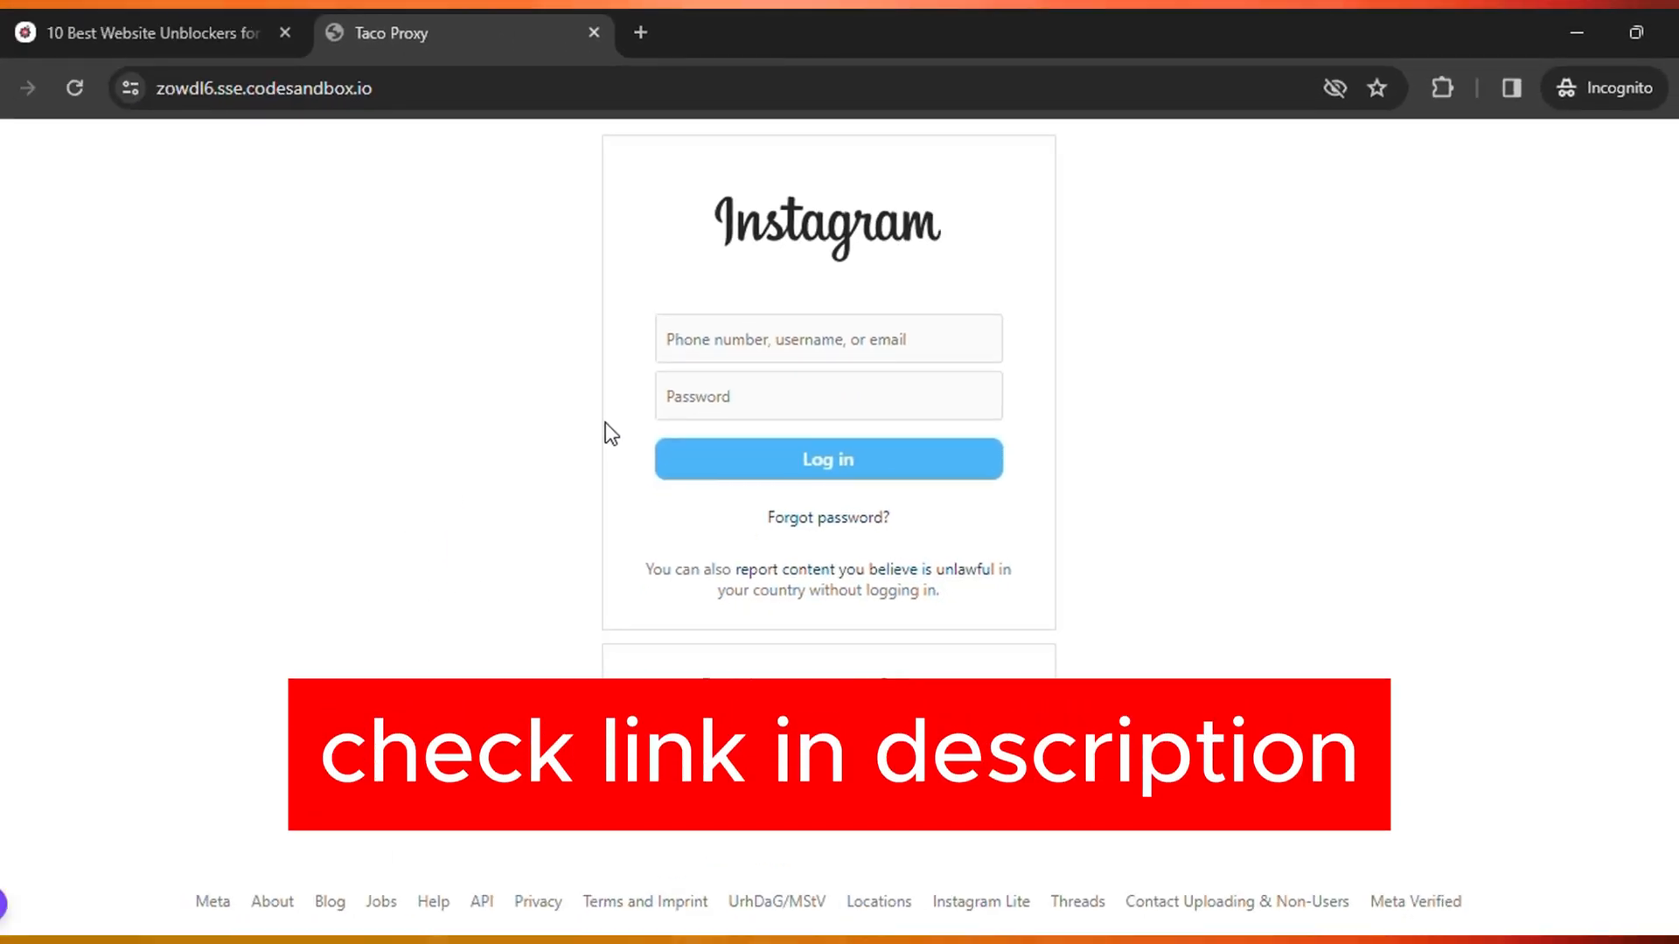
pyautogui.moveTo(576, 424)
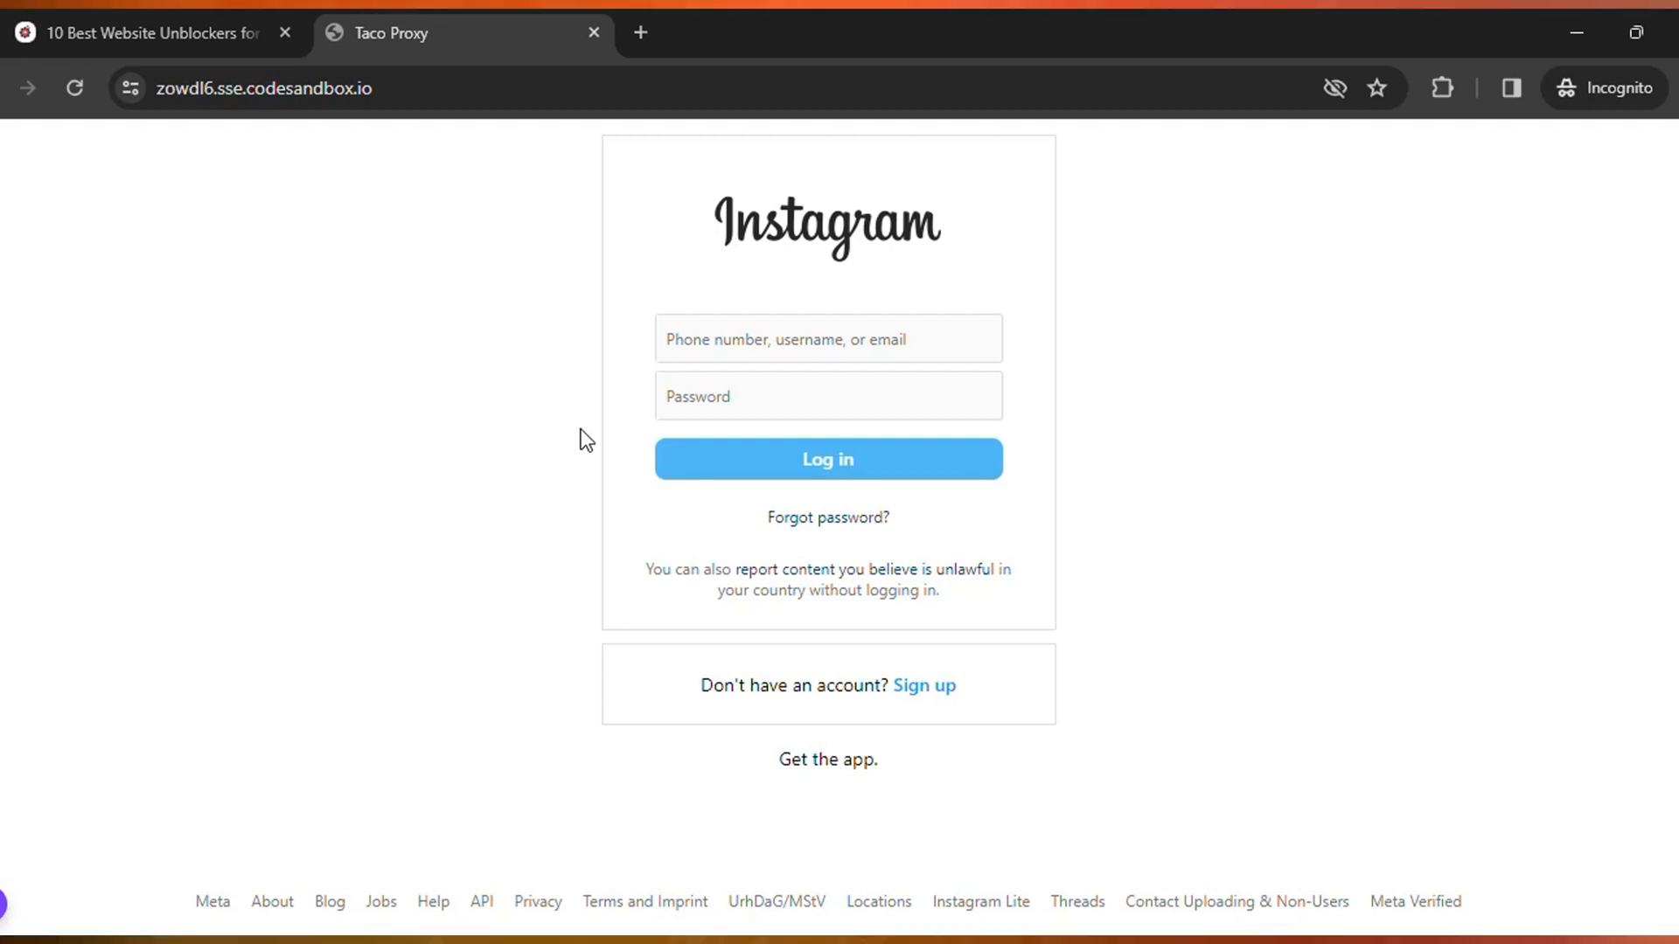
pyautogui.click(140, 33)
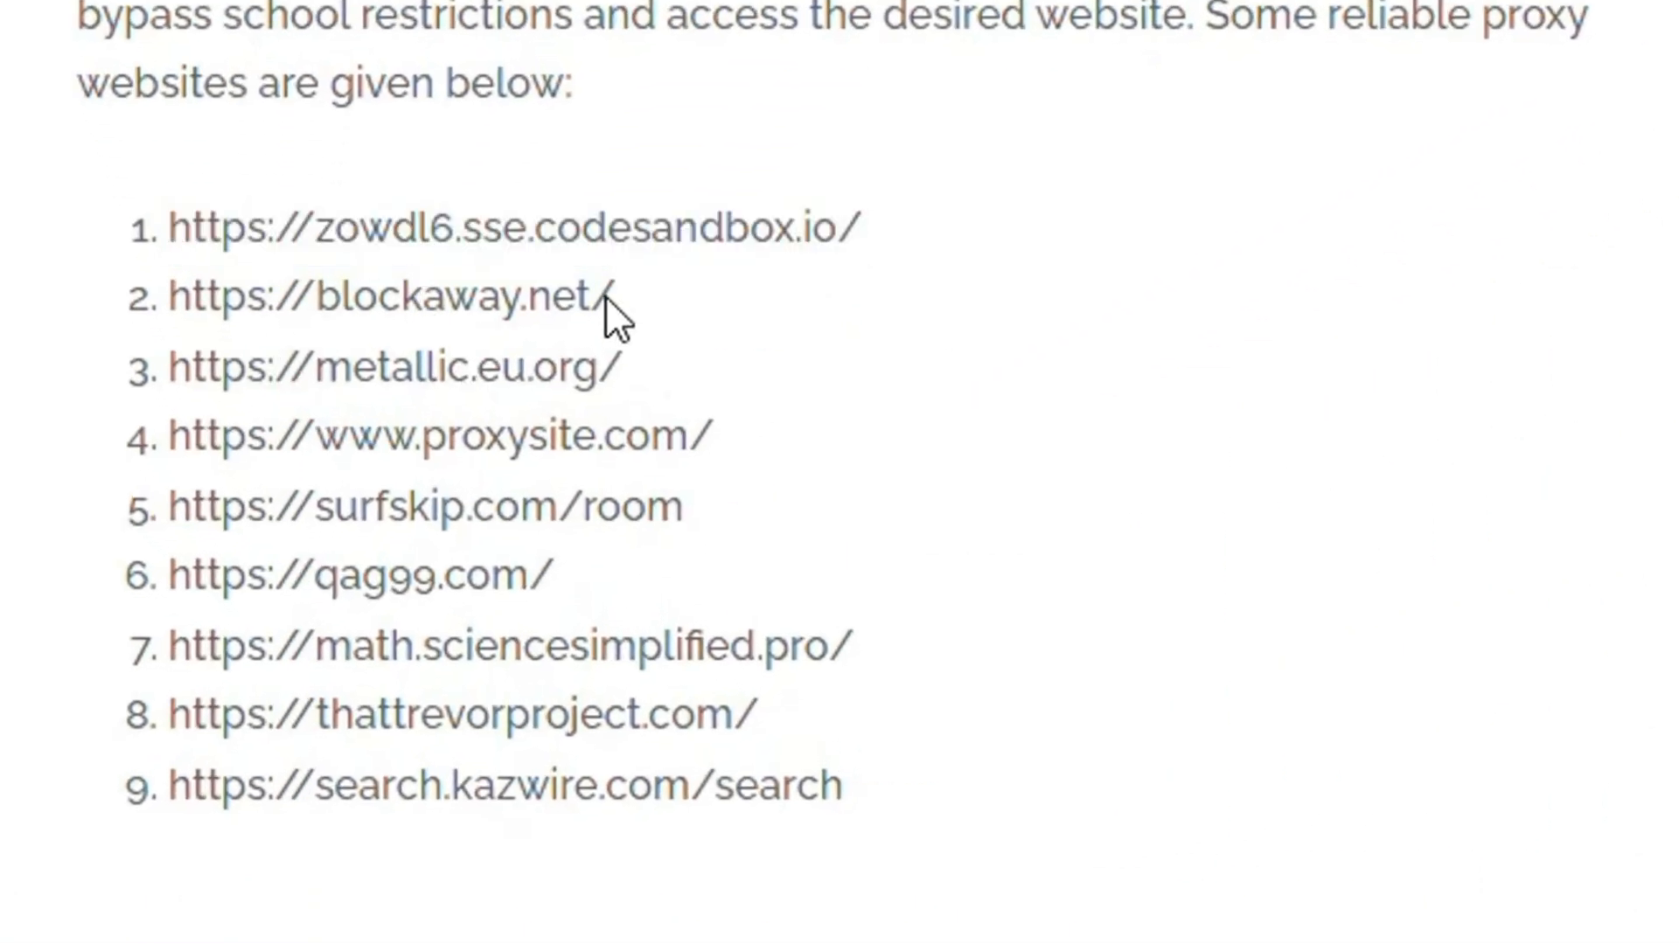
pyautogui.moveTo(168, 226); pyautogui.dragTo(675, 226)
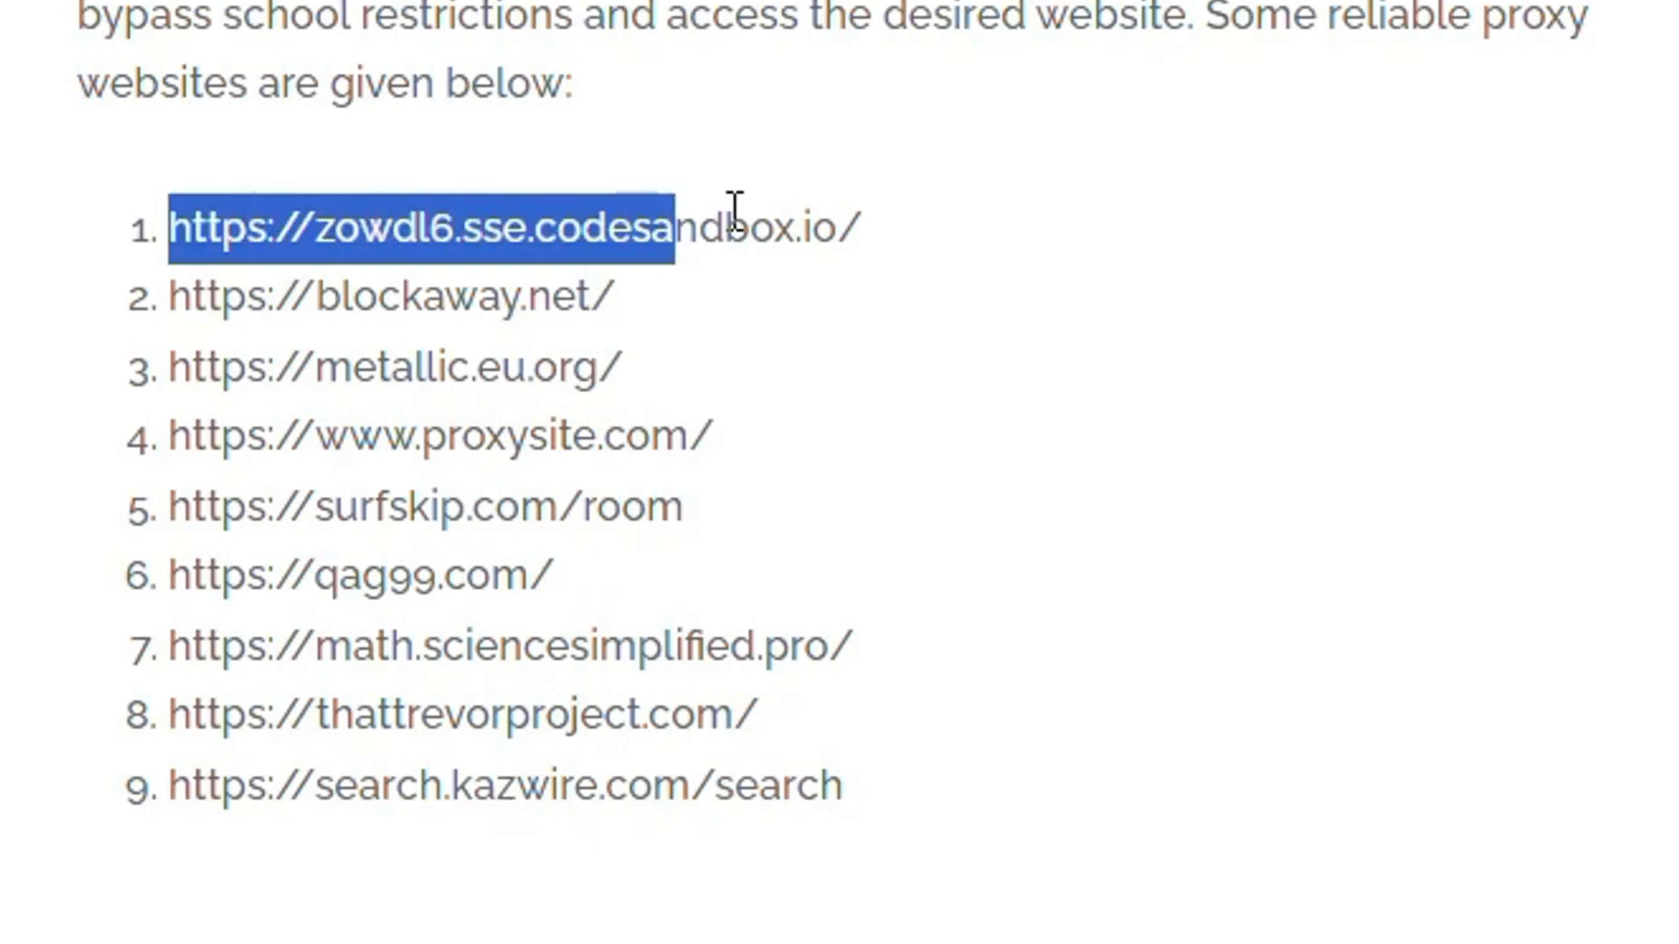